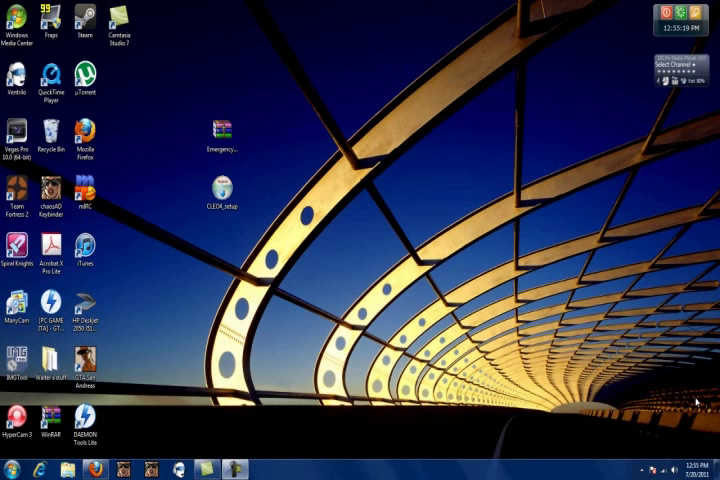
{"action": "mouse_move", "coordinate": [287, 223]}
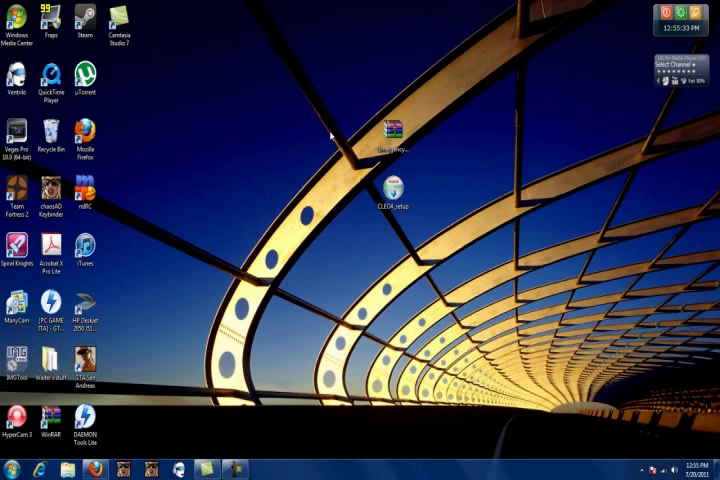
{"action": "mouse_move", "coordinate": [336, 138]}
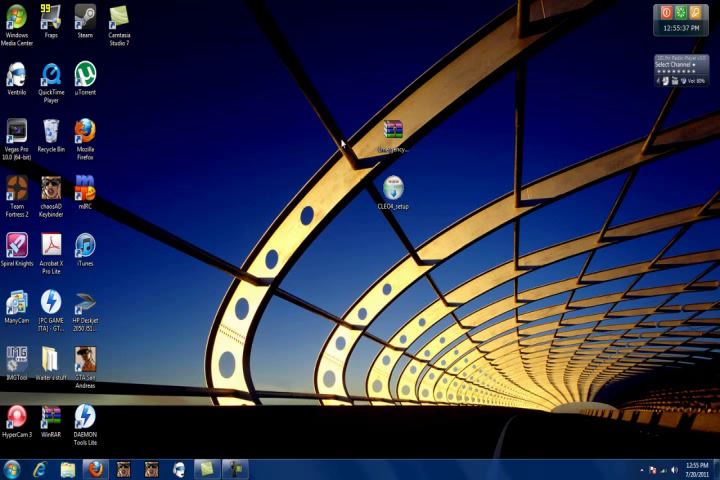
{"action": "mouse_move", "coordinate": [340, 145]}
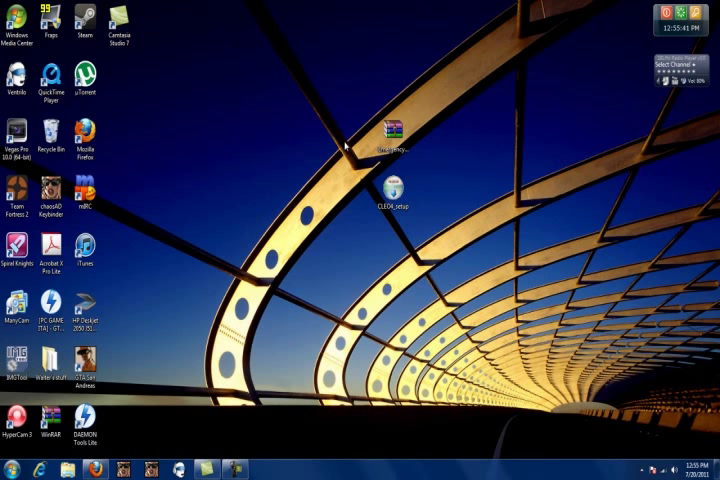
- Move the Emergency zip and CLEO4_setup icons apart near the desktop centre
{"action": "left_click", "coordinate": [397, 130]}
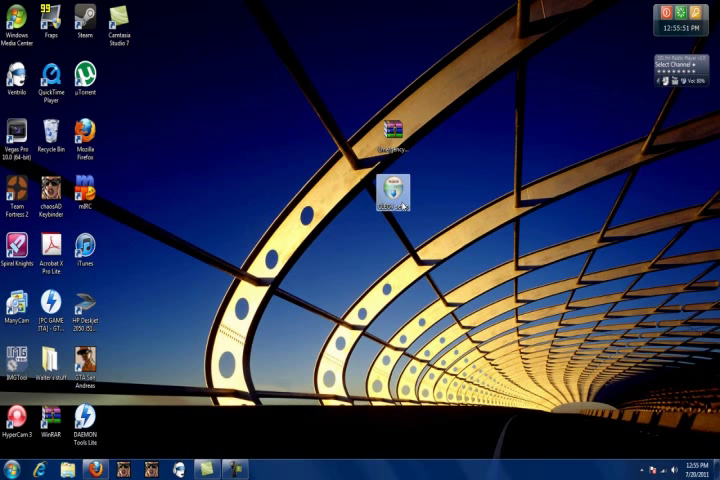
{"action": "mouse_move", "coordinate": [393, 192]}
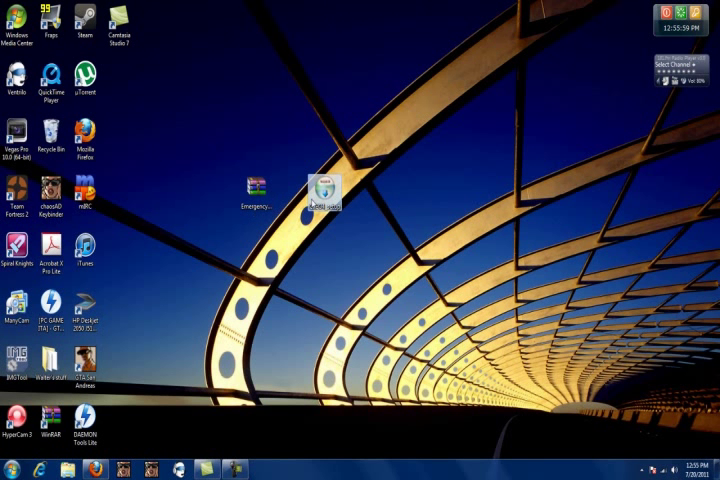
{"action": "mouse_move", "coordinate": [322, 190]}
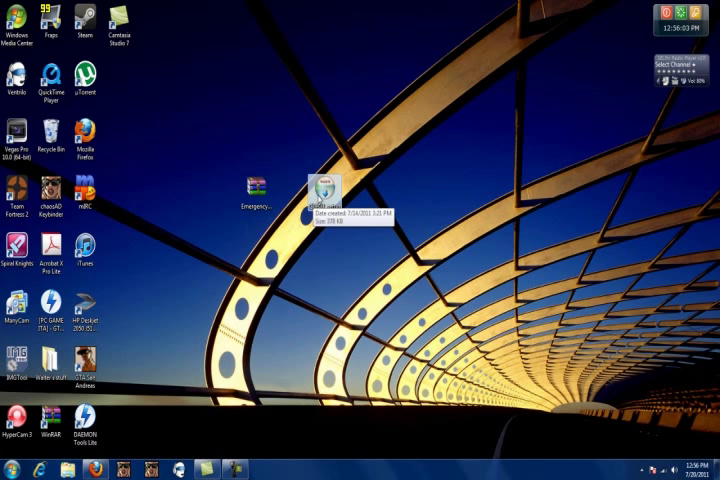
{"action": "mouse_move", "coordinate": [325, 195]}
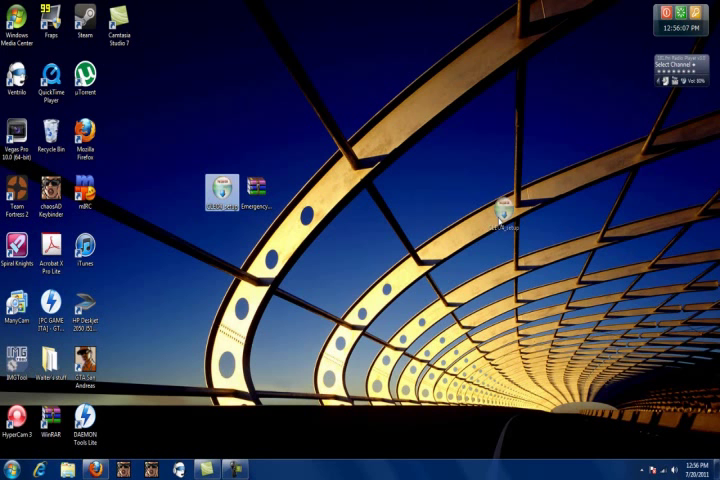
{"action": "right_click", "coordinate": [501, 190]}
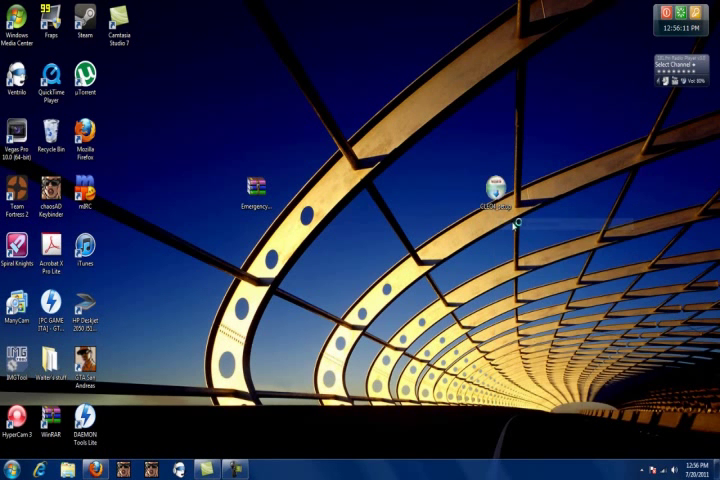
- Run CLEO4_setup, leaving out Sanny Builder 3 data files and the CLEO 4.1 SDK
{"action": "double_click", "coordinate": [490, 190]}
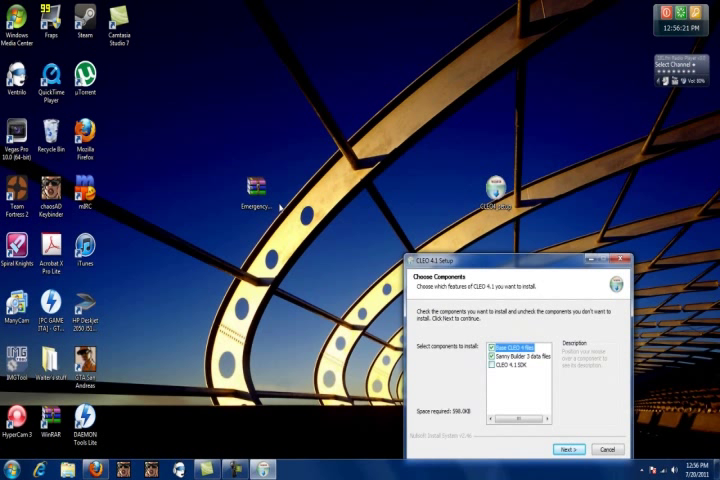
{"action": "left_click_drag", "start_coordinate": [500, 261], "coordinate": [275, 119]}
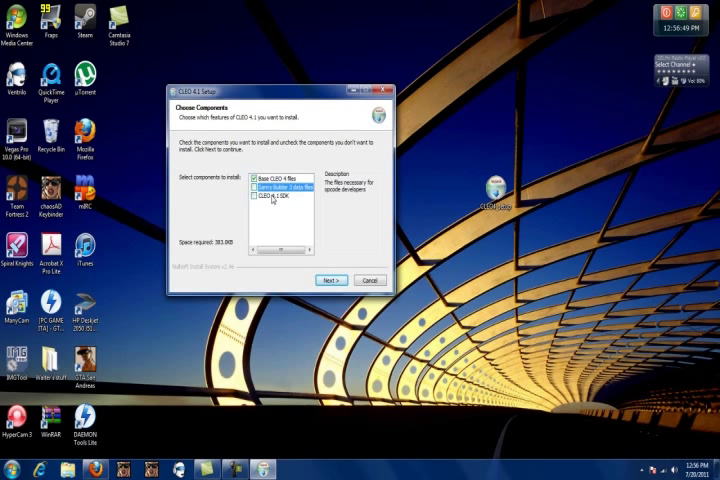
{"action": "left_click", "coordinate": [256, 196]}
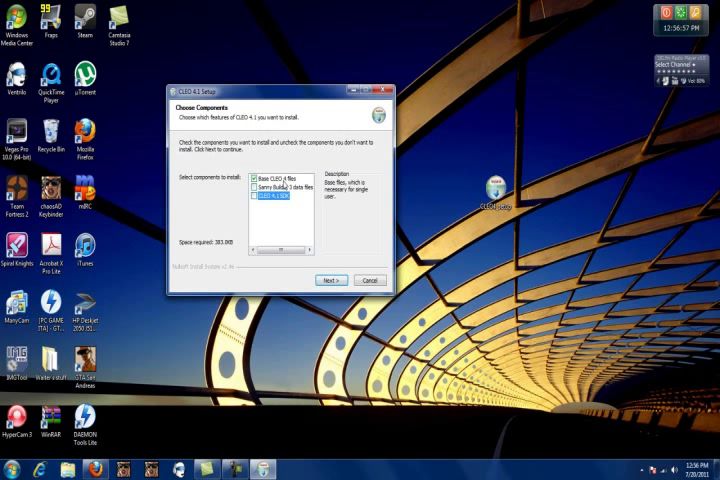
{"action": "left_click", "coordinate": [331, 279]}
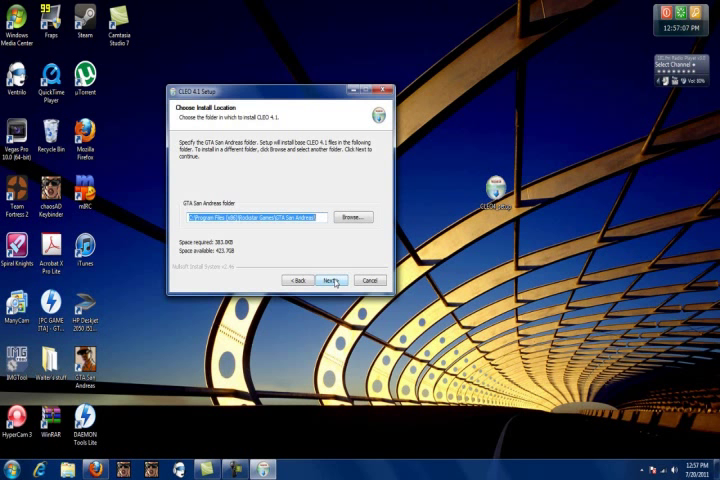
- Install CLEO into the GTA San Andreas folder, view the file log, and close Setup
{"action": "left_click", "coordinate": [332, 280]}
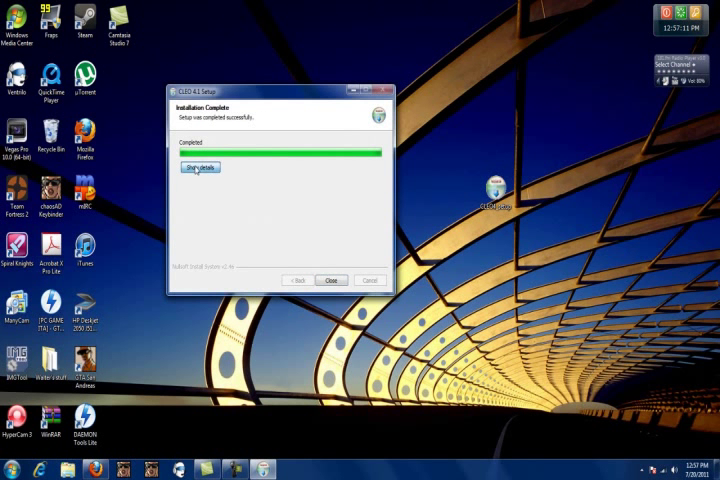
{"action": "left_click", "coordinate": [200, 168]}
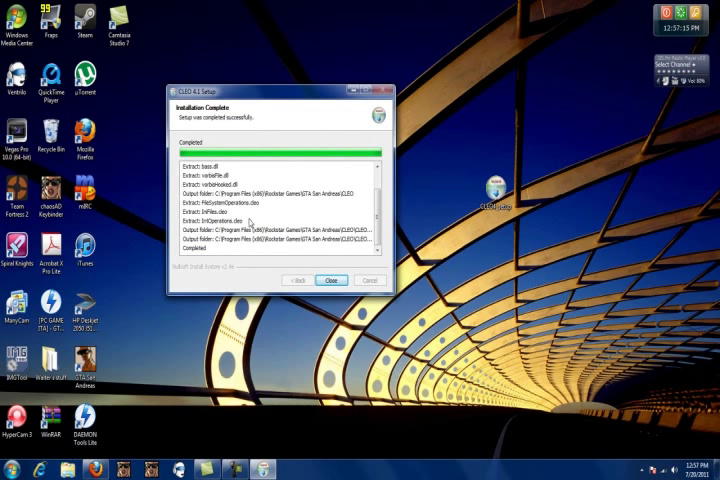
{"action": "left_click", "coordinate": [331, 280]}
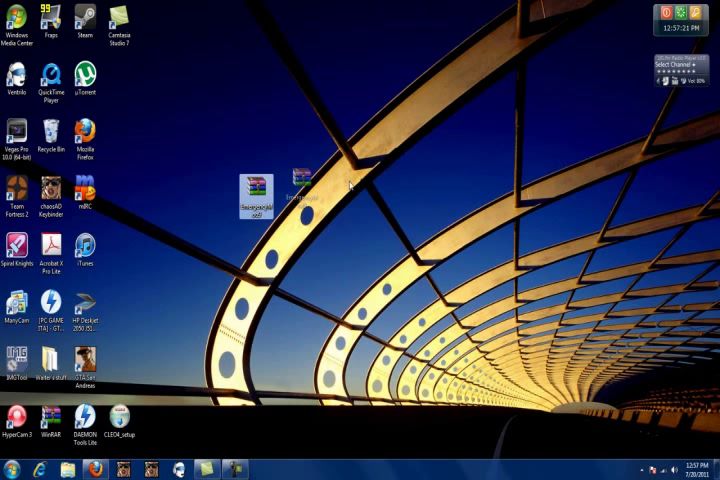
- Launch the ELM Config Tool from the Emergency archive's EmergencyMod folder, dismissing the path warning
{"action": "double_click", "coordinate": [252, 180]}
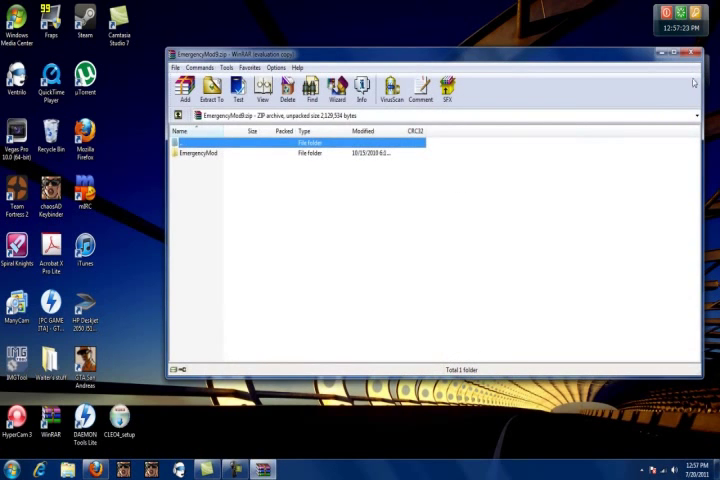
{"action": "double_click", "coordinate": [200, 142]}
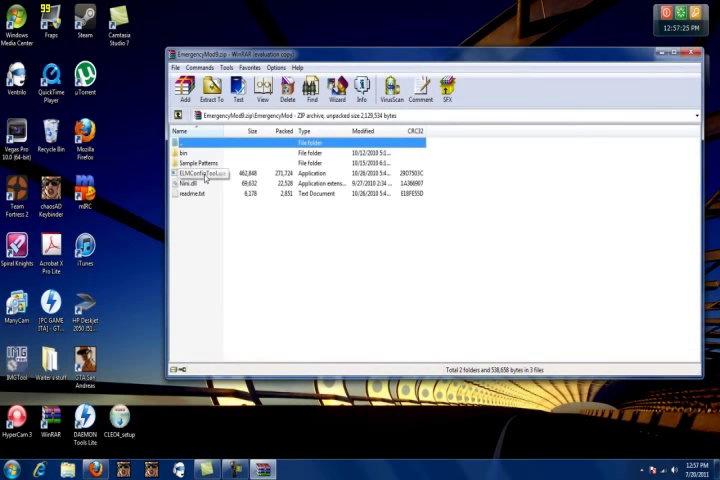
{"action": "double_click", "coordinate": [195, 173]}
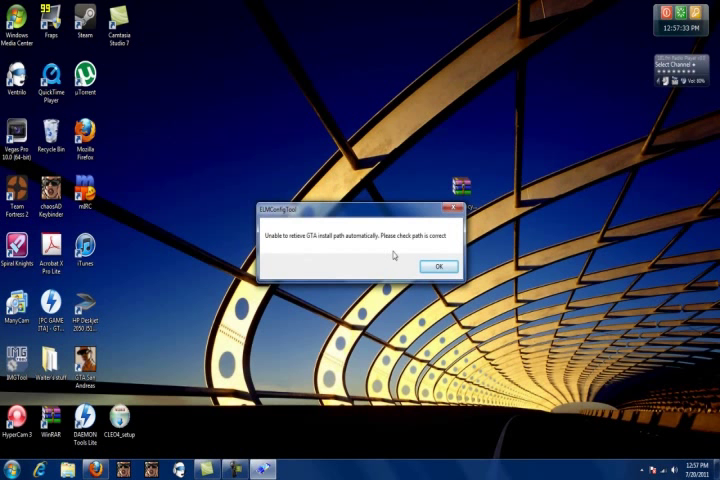
{"action": "left_click", "coordinate": [438, 266]}
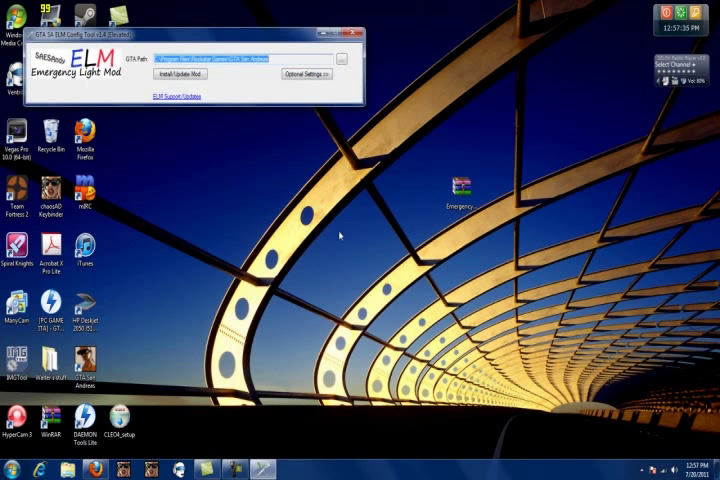
{"action": "left_click", "coordinate": [240, 57]}
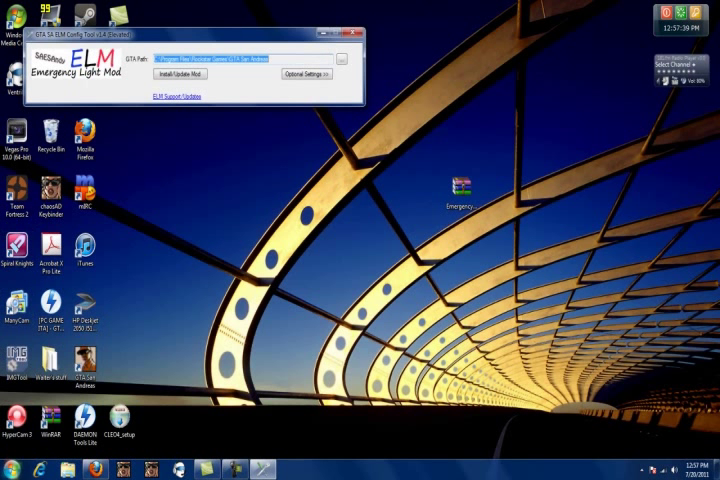
{"action": "left_click", "coordinate": [12, 467]}
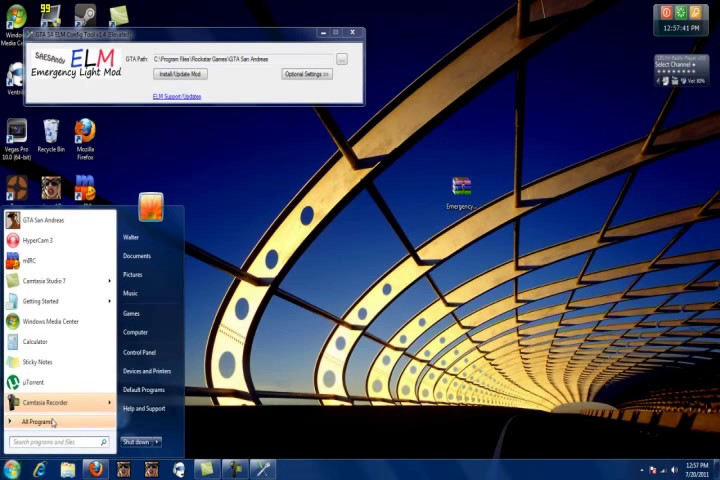
- Open System Properties from the Computer entry in the Start menu
{"action": "right_click", "coordinate": [135, 332]}
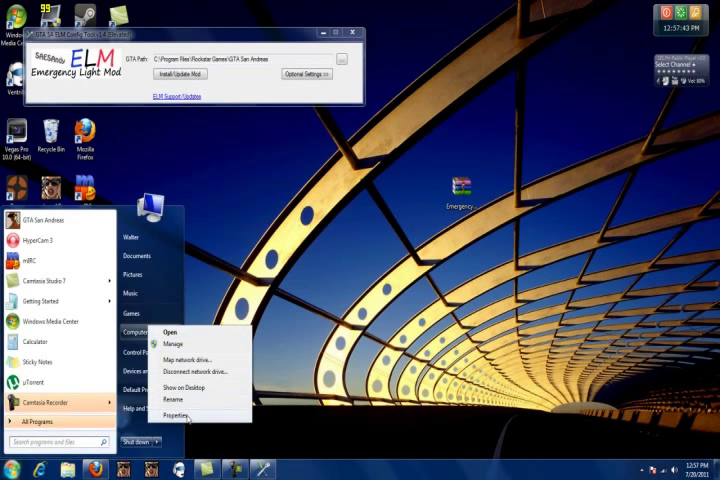
{"action": "left_click", "coordinate": [177, 414]}
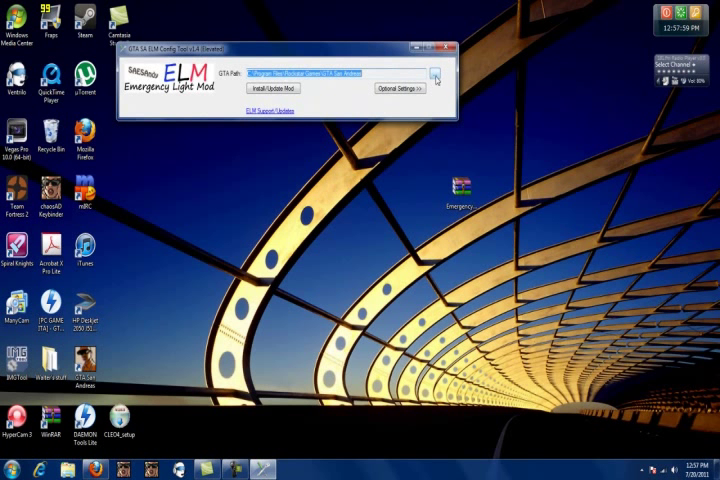
- Open the Browse For Folder dialog for the tool's GTA path
{"action": "left_click", "coordinate": [434, 73]}
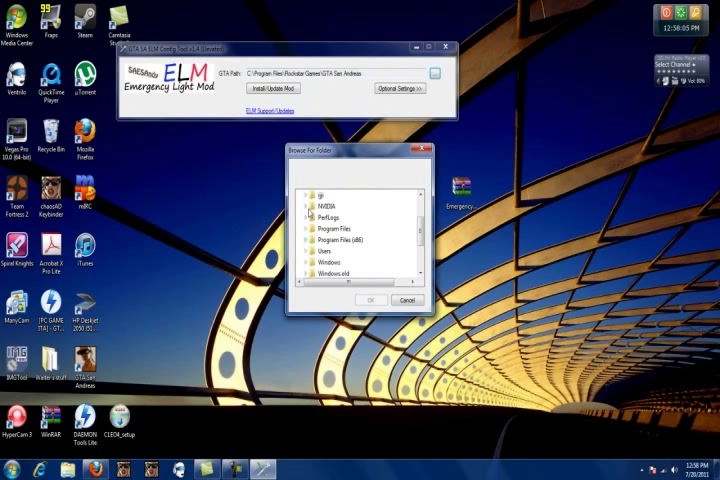
{"action": "mouse_move", "coordinate": [315, 240]}
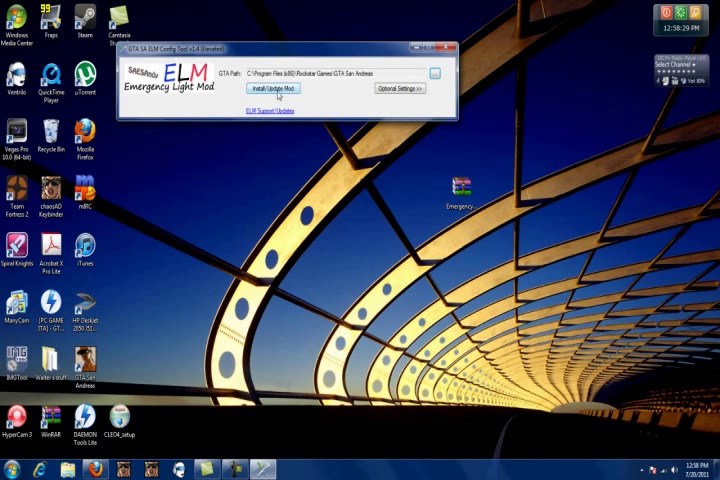
- Install/Update the Emergency Light Mod, confirm it, and dismiss the finished notice
{"action": "left_click", "coordinate": [275, 89]}
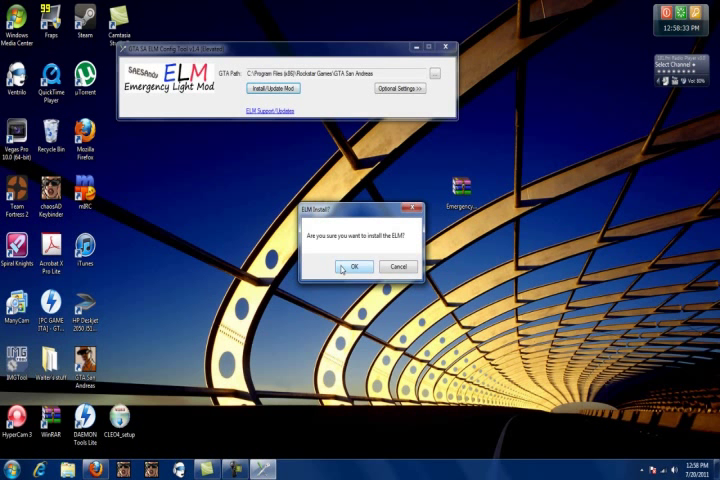
{"action": "left_click", "coordinate": [352, 266]}
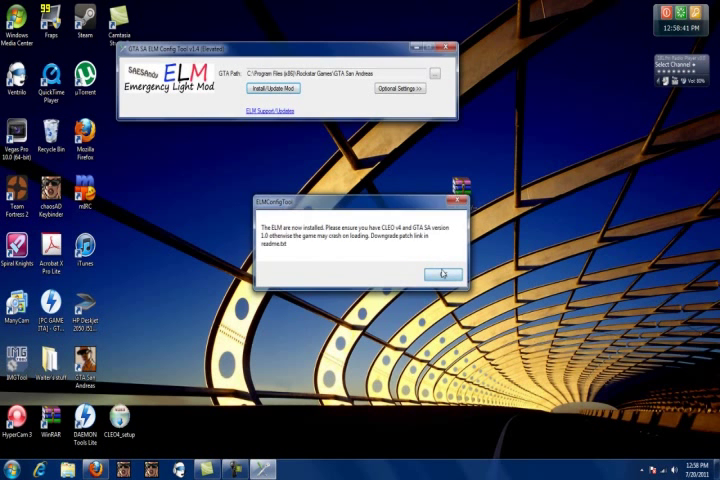
{"action": "left_click", "coordinate": [440, 273]}
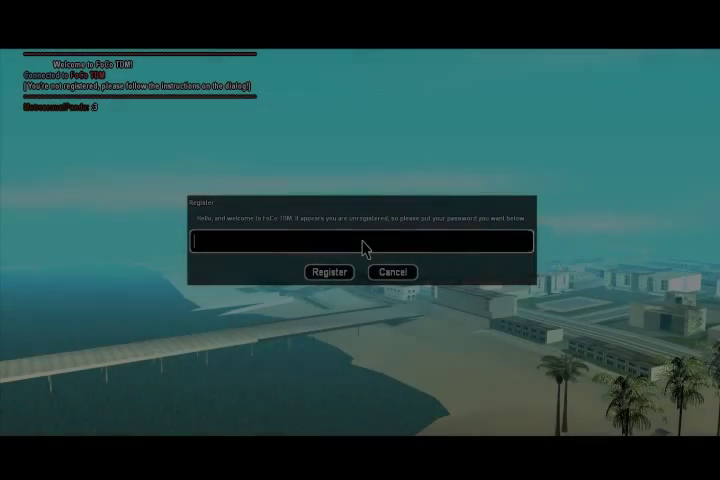
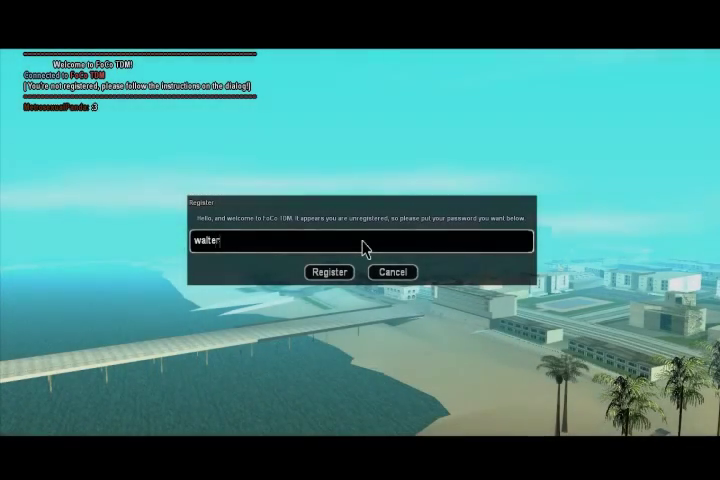
{"action": "left_click", "coordinate": [327, 272]}
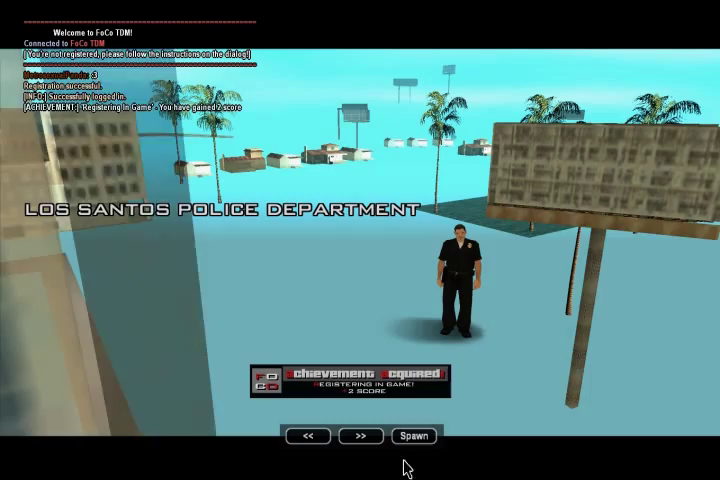
{"action": "left_click", "coordinate": [414, 436]}
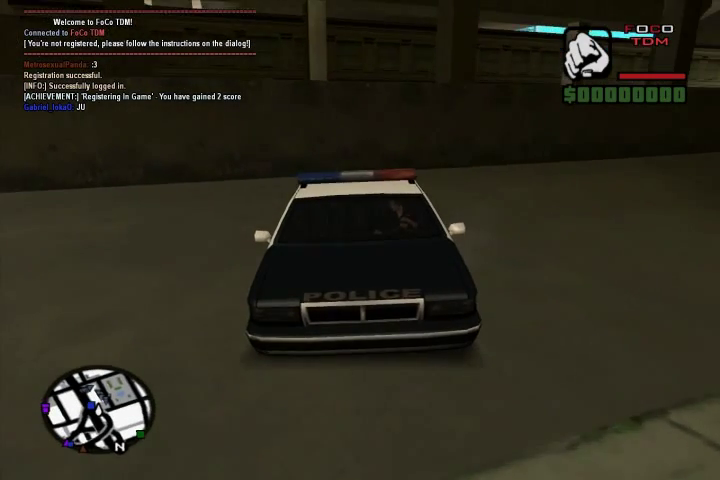
{"action": "key", "text": "Escape"}
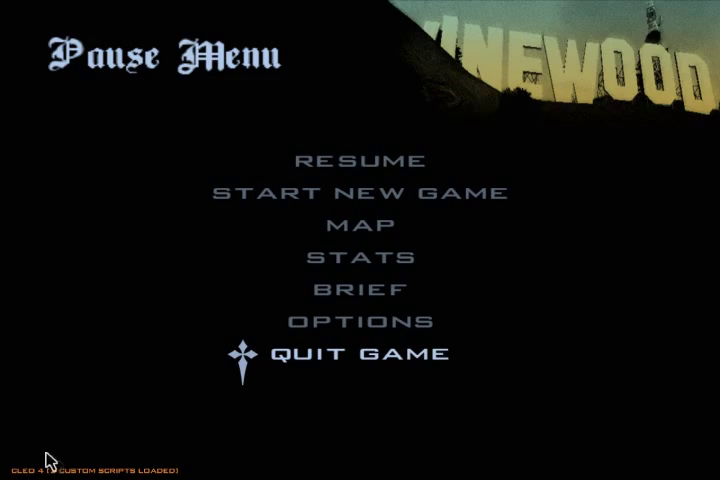
{"action": "left_click", "coordinate": [358, 159]}
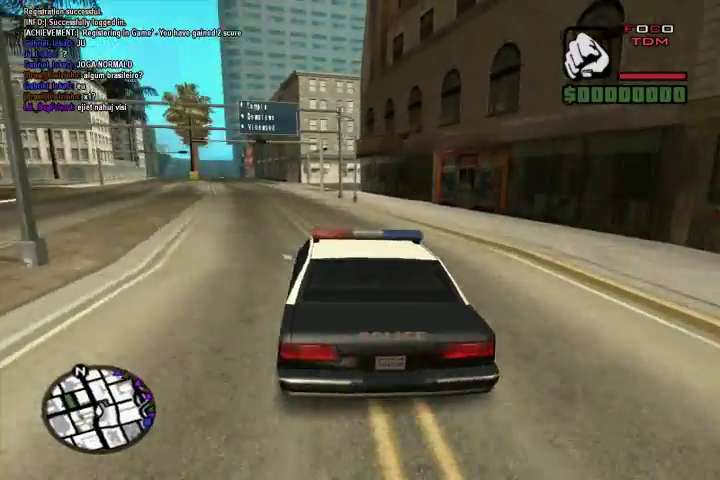
- Switch on the cruiser's emergency lights and drive through the city onto the overpass ramp
{"action": "key", "text": "w"}
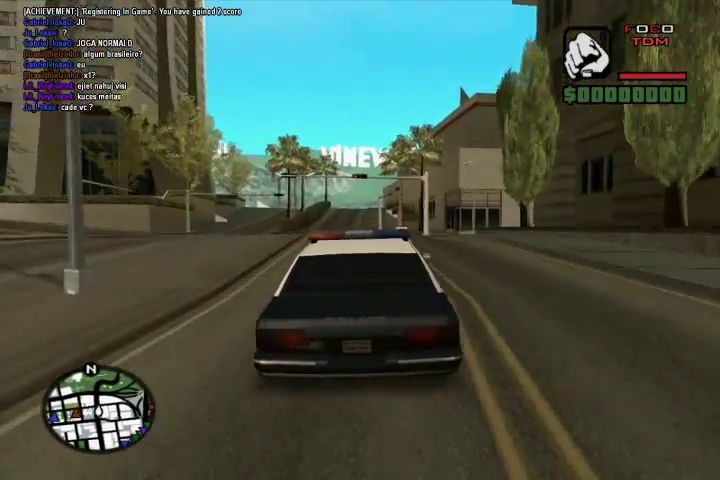
{"action": "key", "text": "w"}
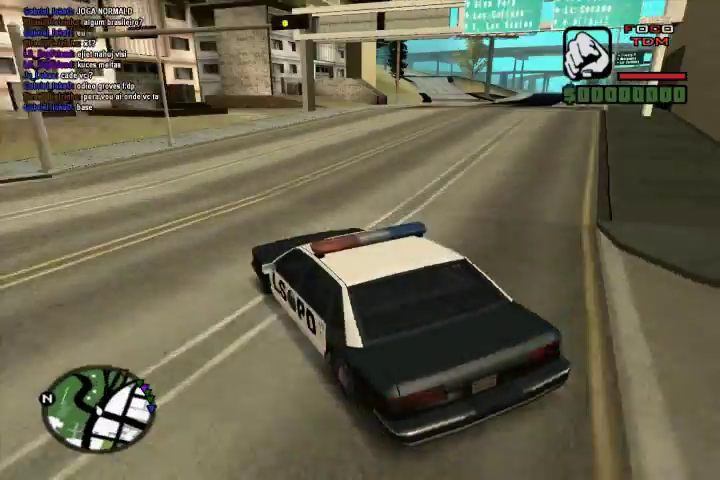
{"action": "key", "text": "w"}
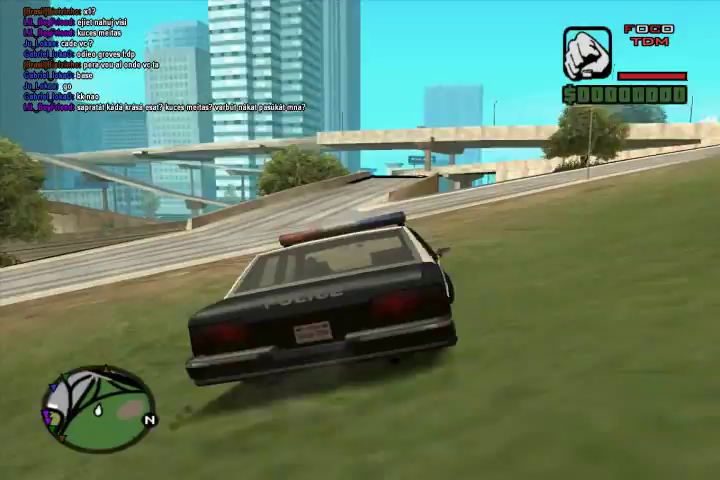
{"action": "key", "text": "w"}
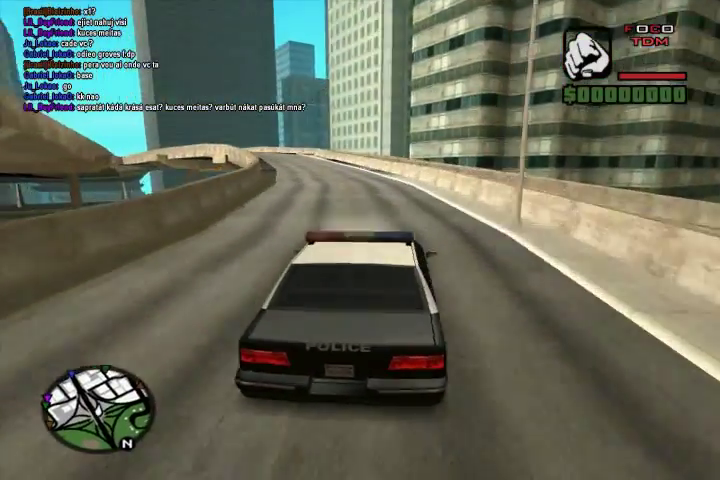
{"action": "key", "text": "w"}
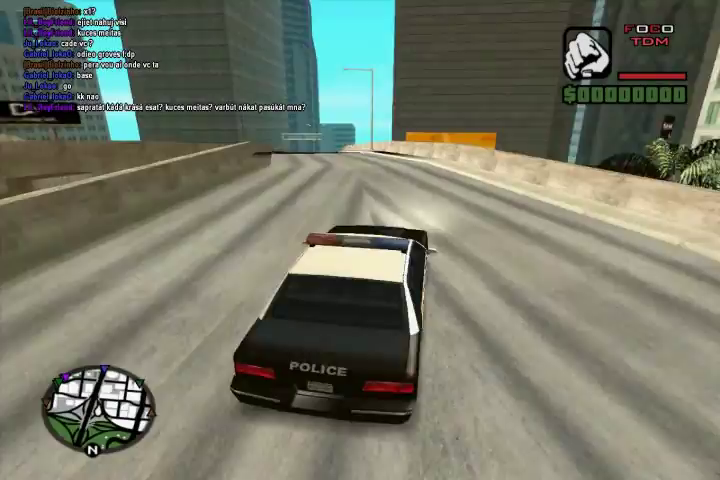